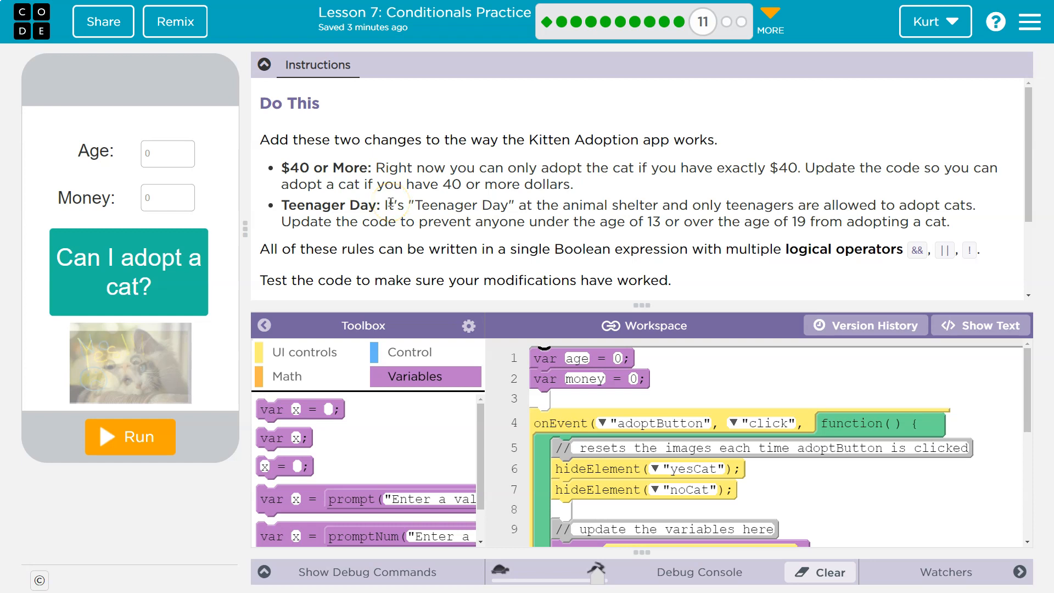
mouse_move(537, 299)
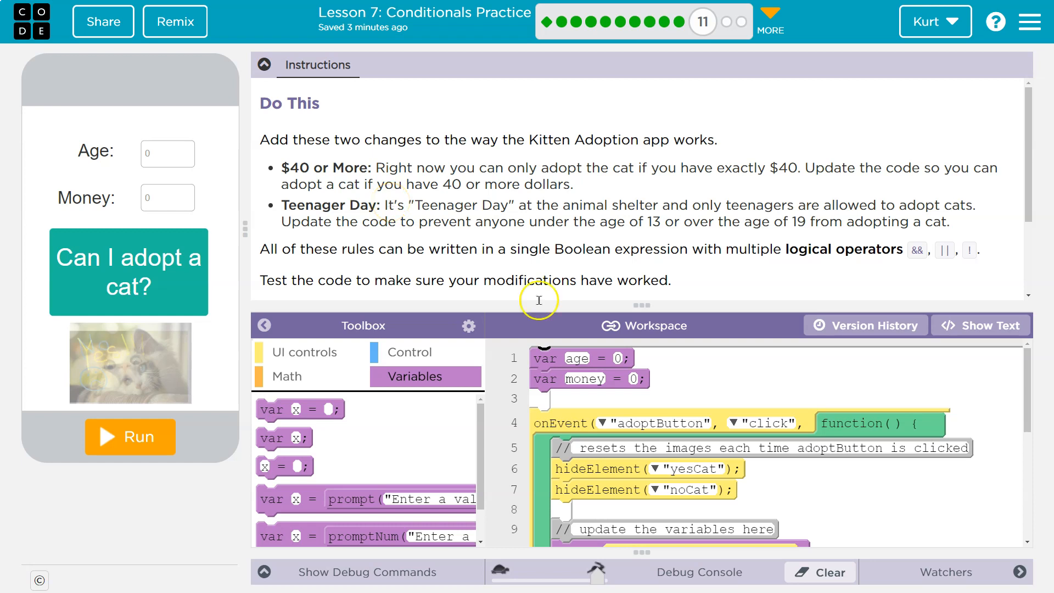
Switch to text code and change the condition from money == 40 to money >= 40.
scroll("down", 3)
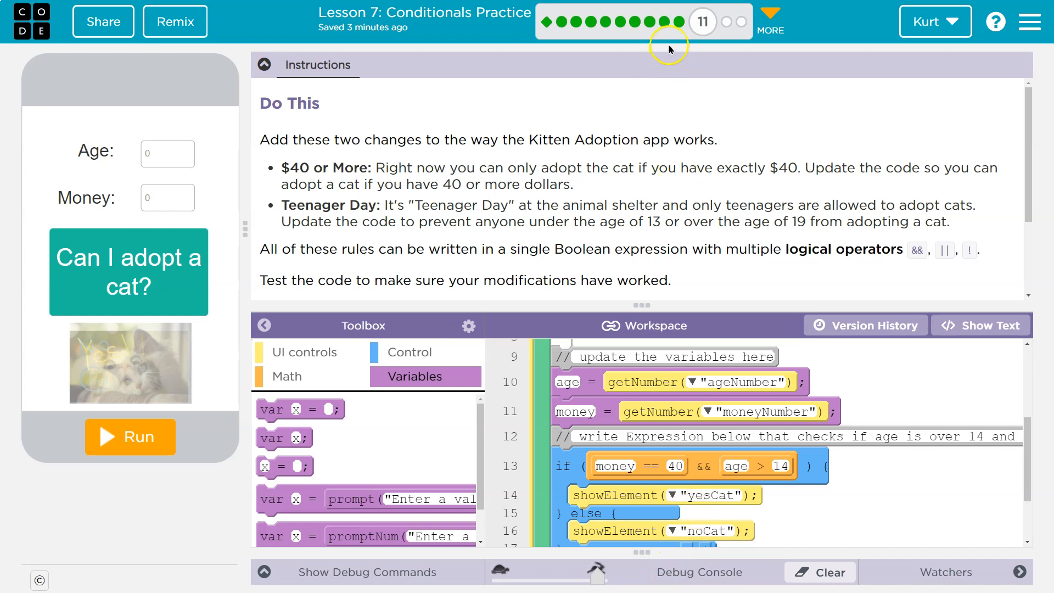
mouse_move(375, 198)
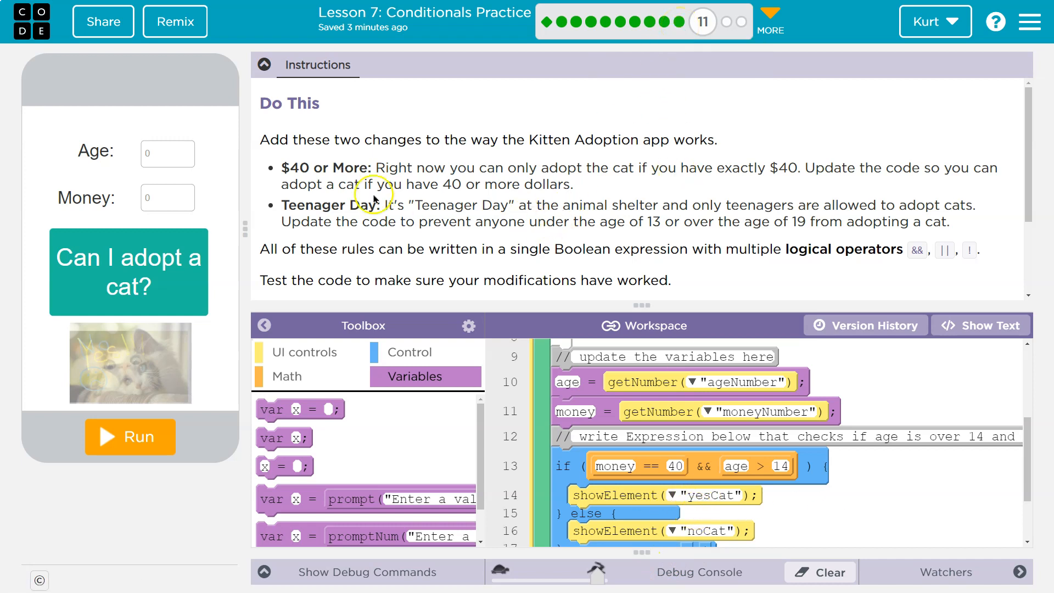
mouse_move(368, 162)
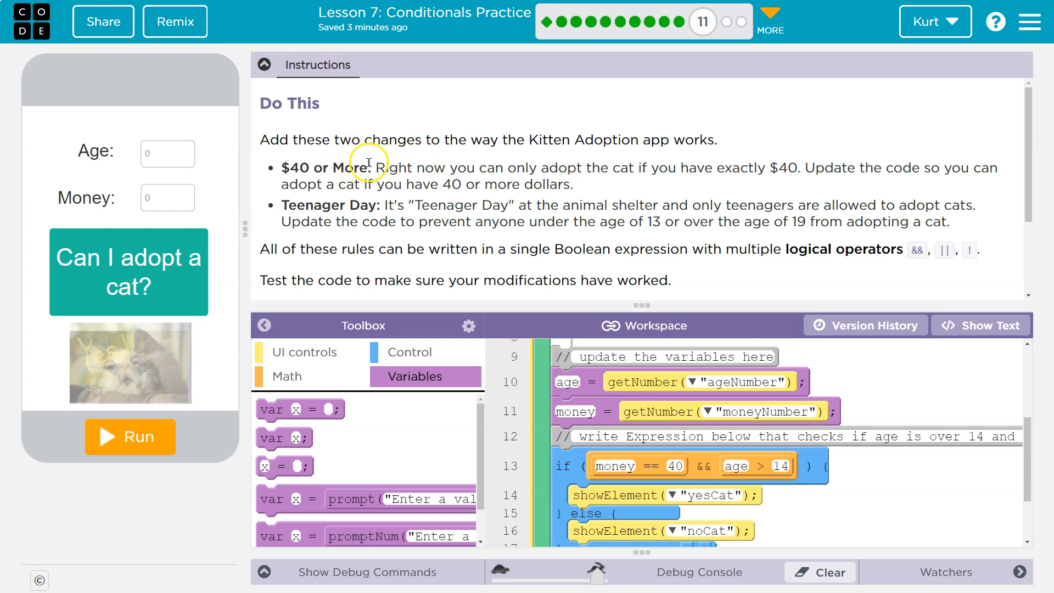
mouse_move(409, 167)
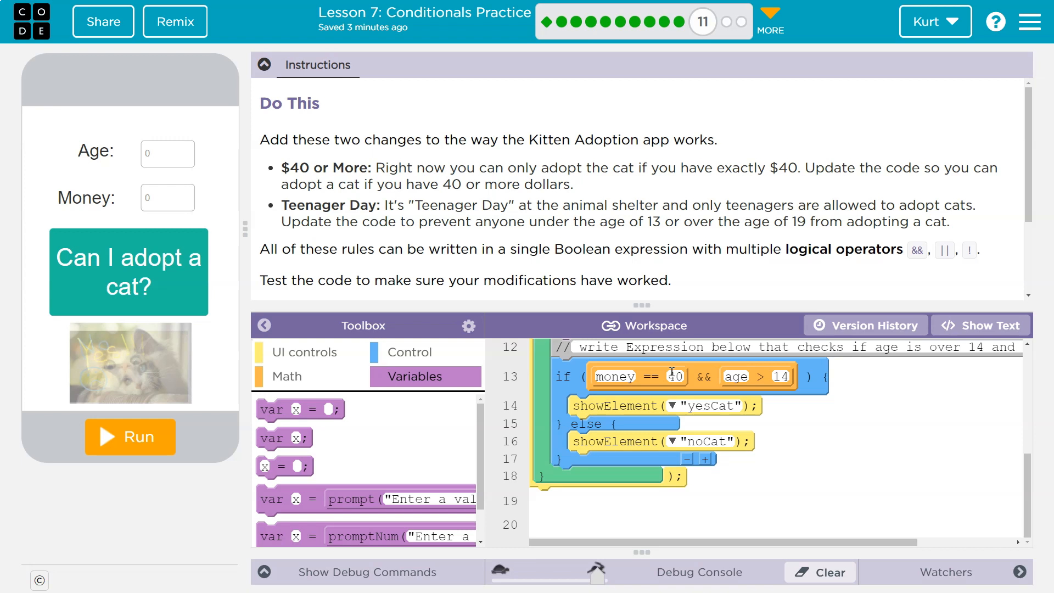
mouse_move(965, 170)
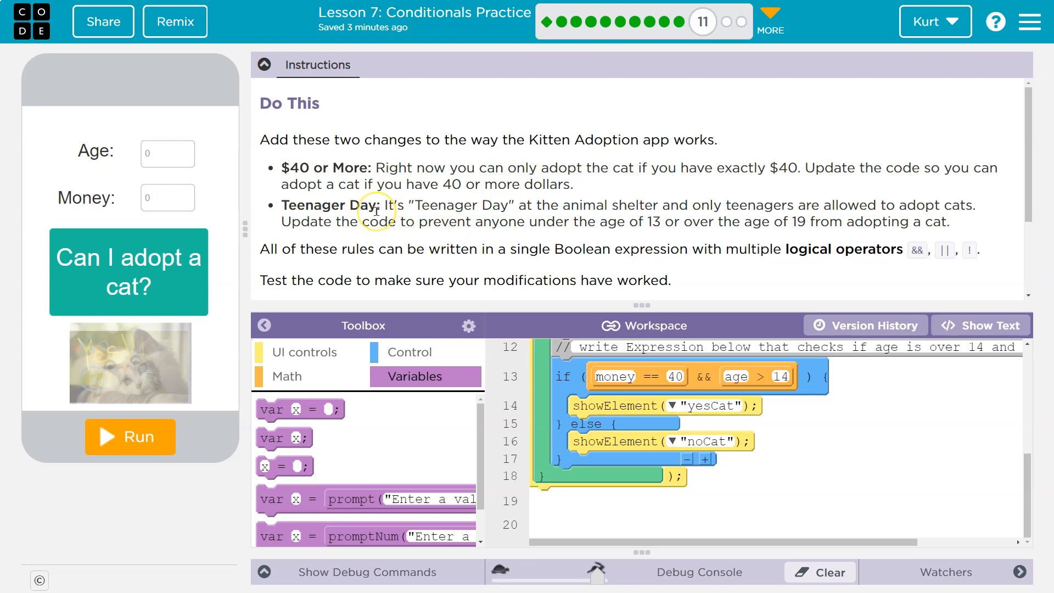
mouse_move(376, 212)
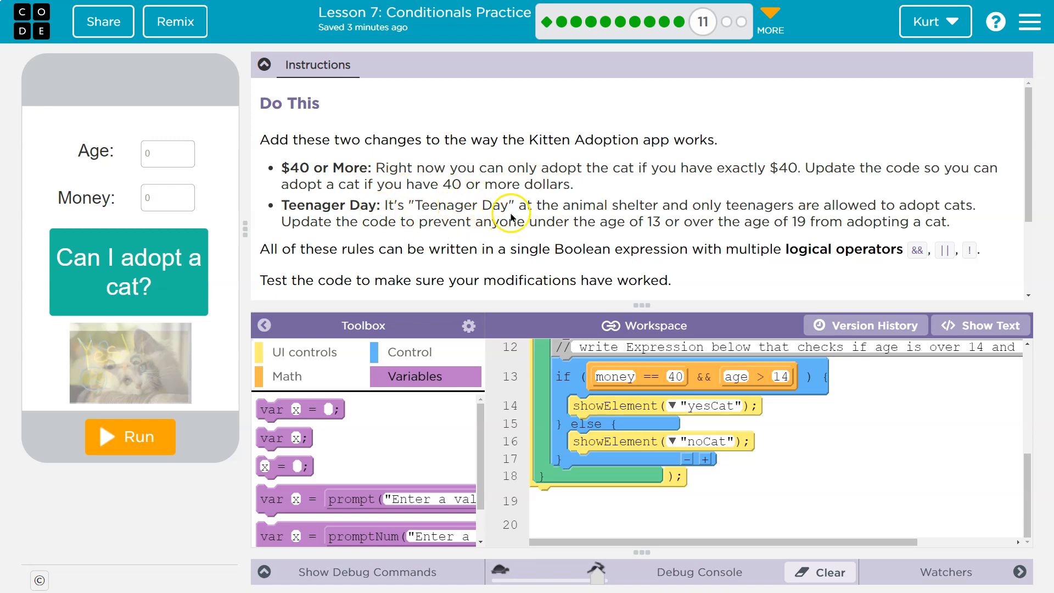
mouse_move(632, 208)
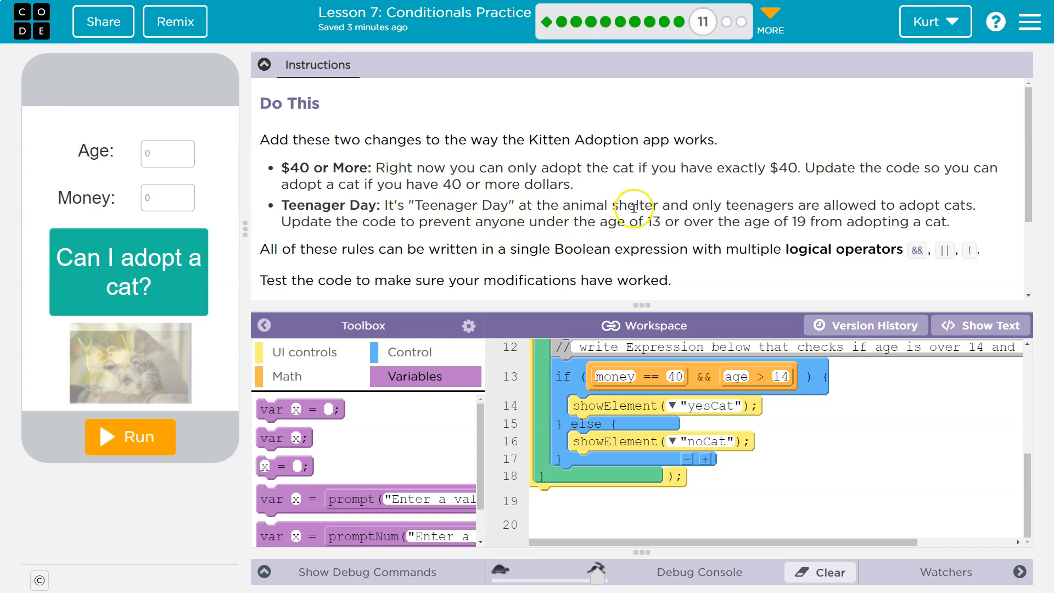
mouse_move(821, 208)
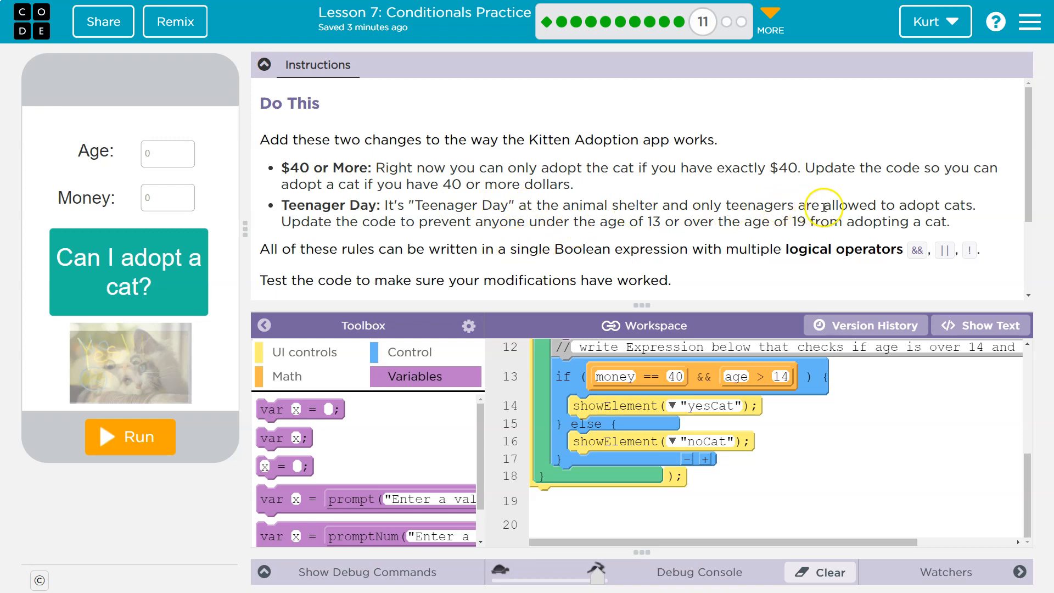
mouse_move(959, 212)
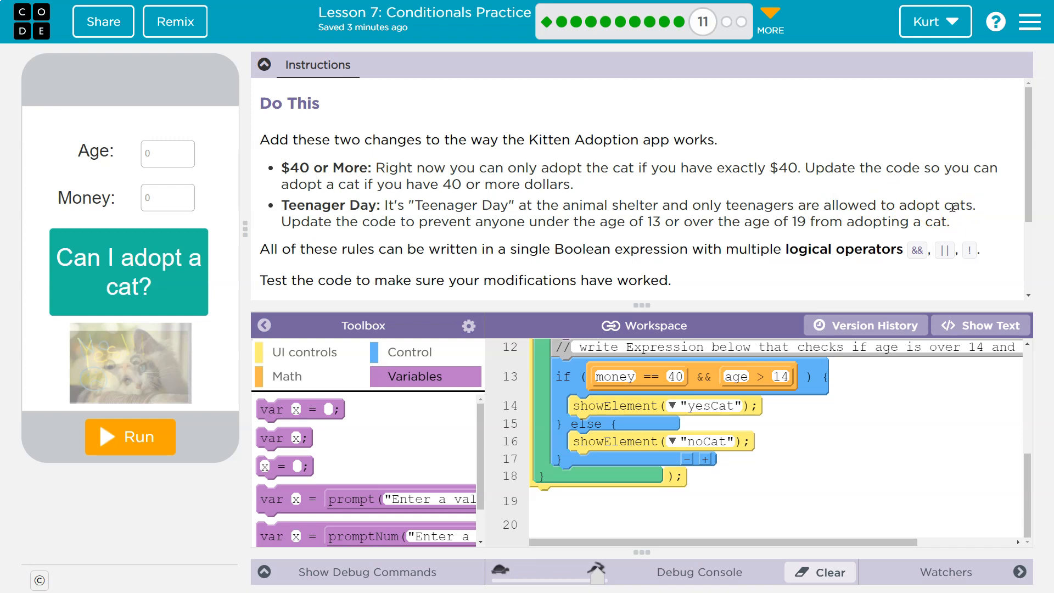
mouse_move(747, 208)
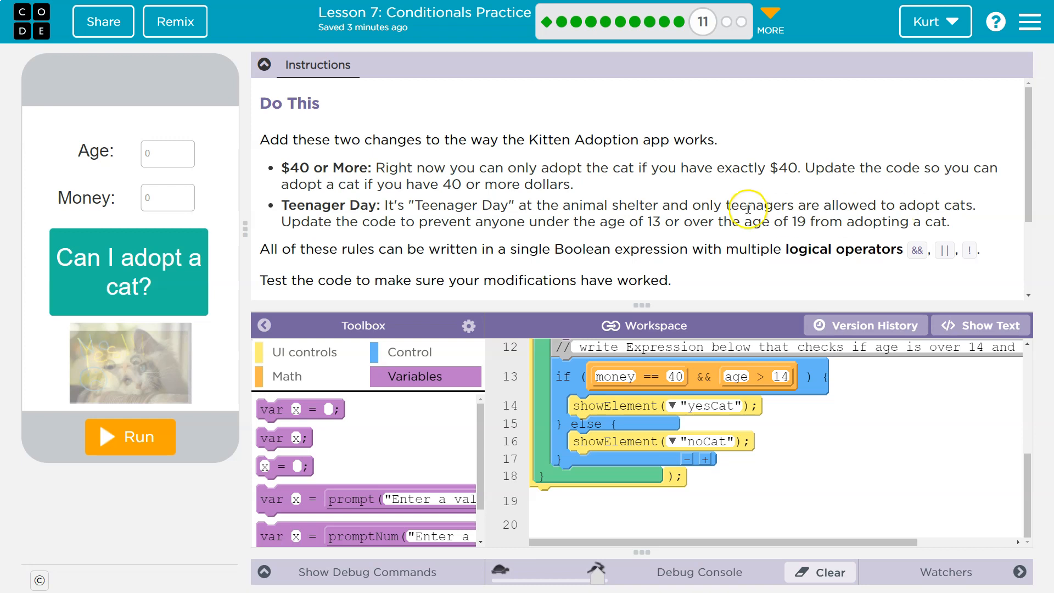
mouse_move(818, 237)
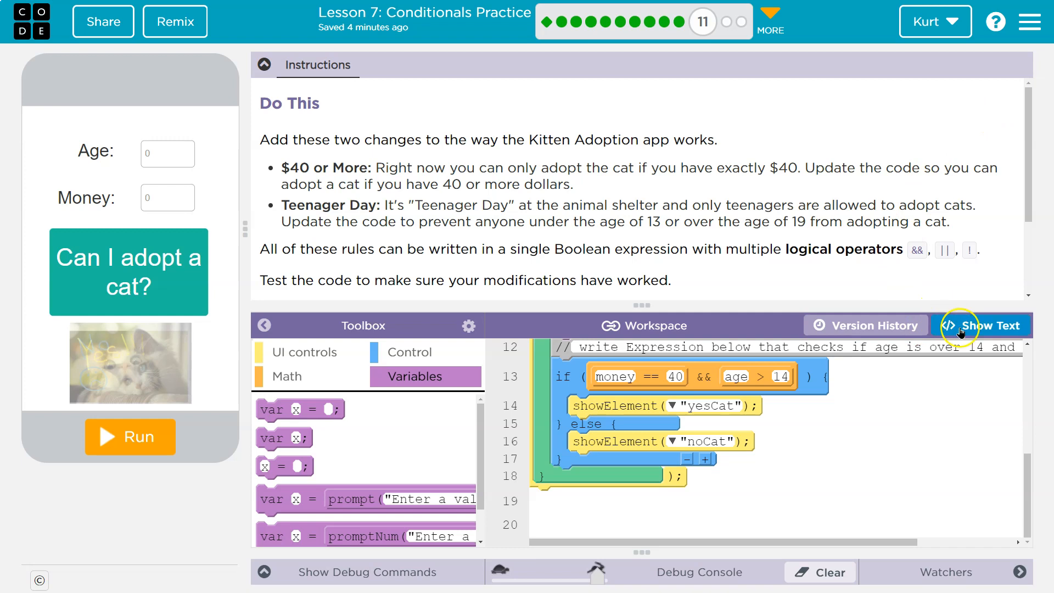
left_click(981, 325)
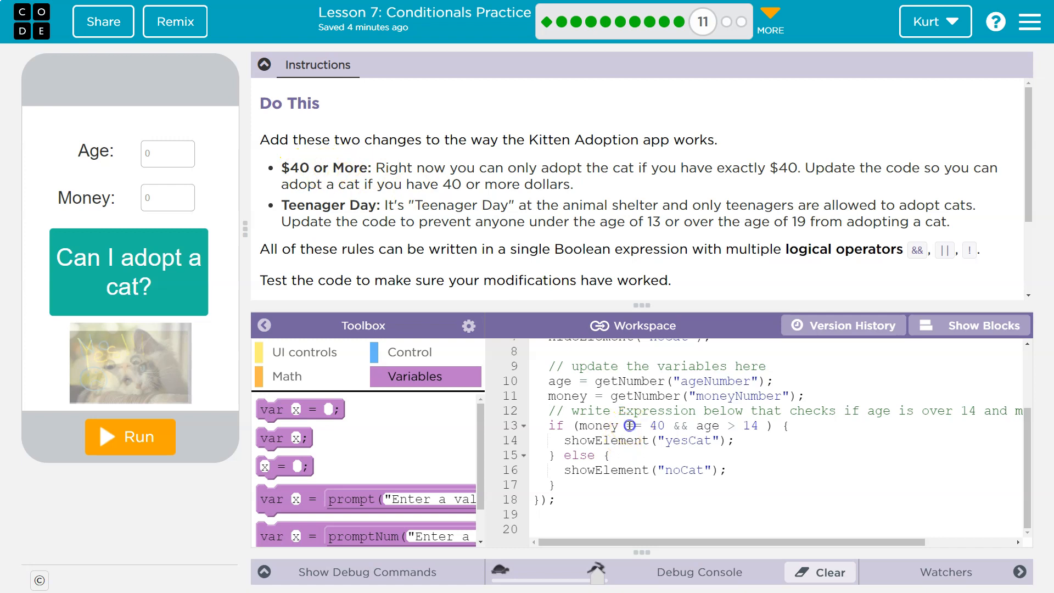
left_click(630, 425)
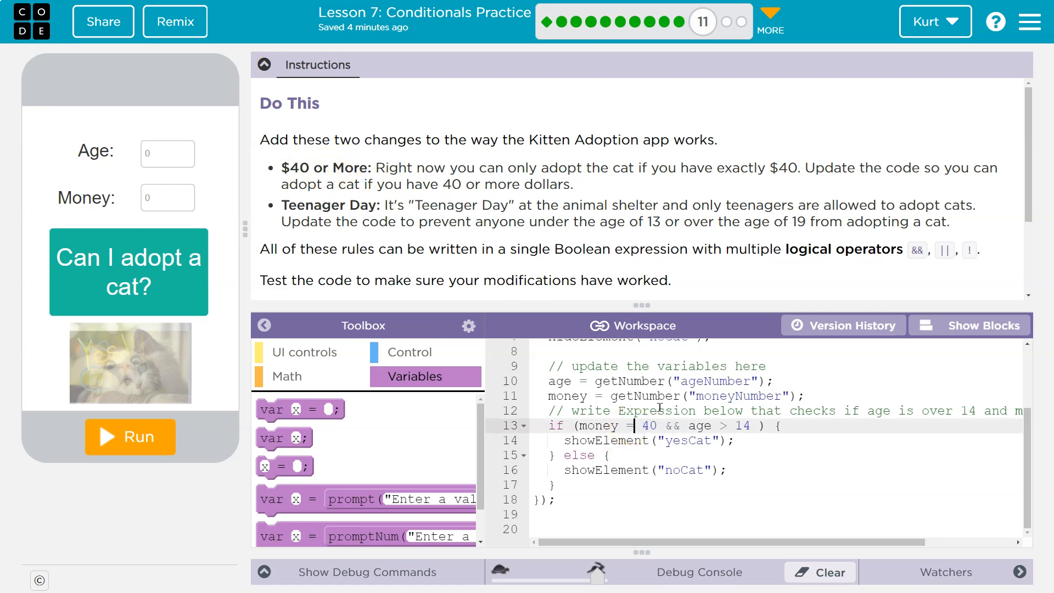
type(">")
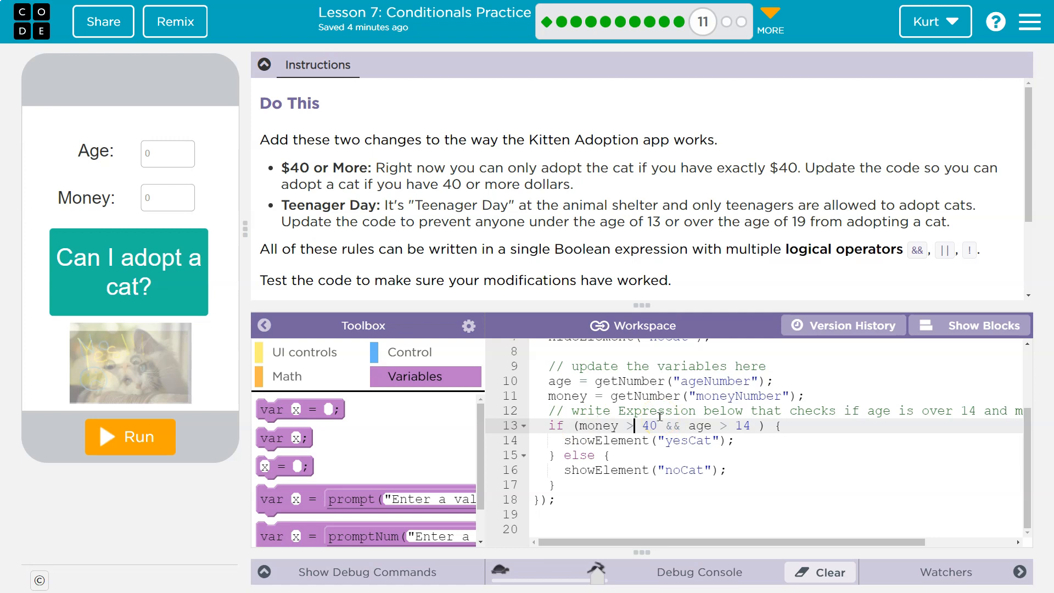
type("=")
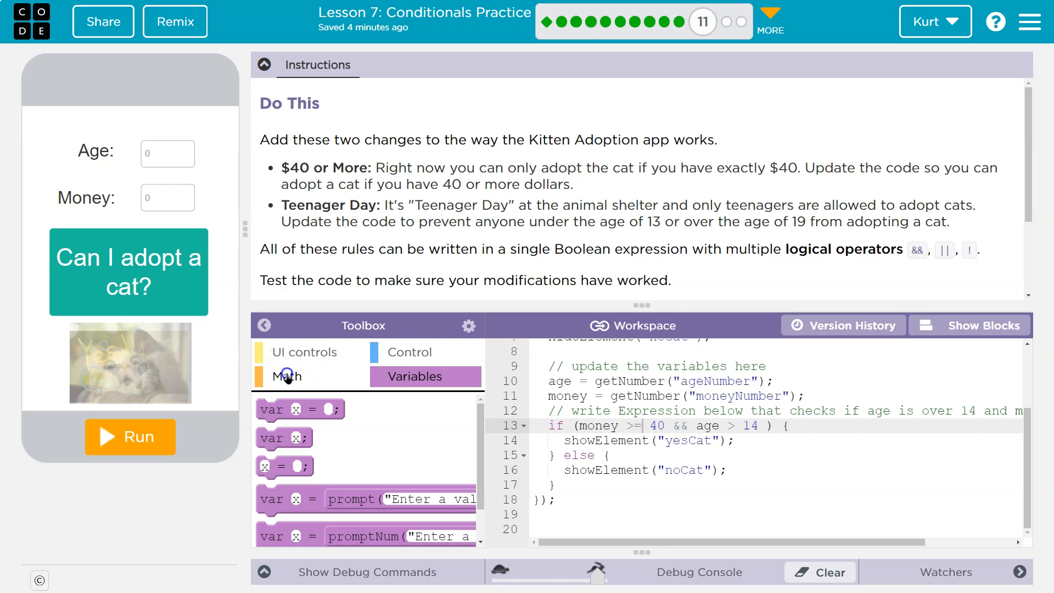
left_click(287, 375)
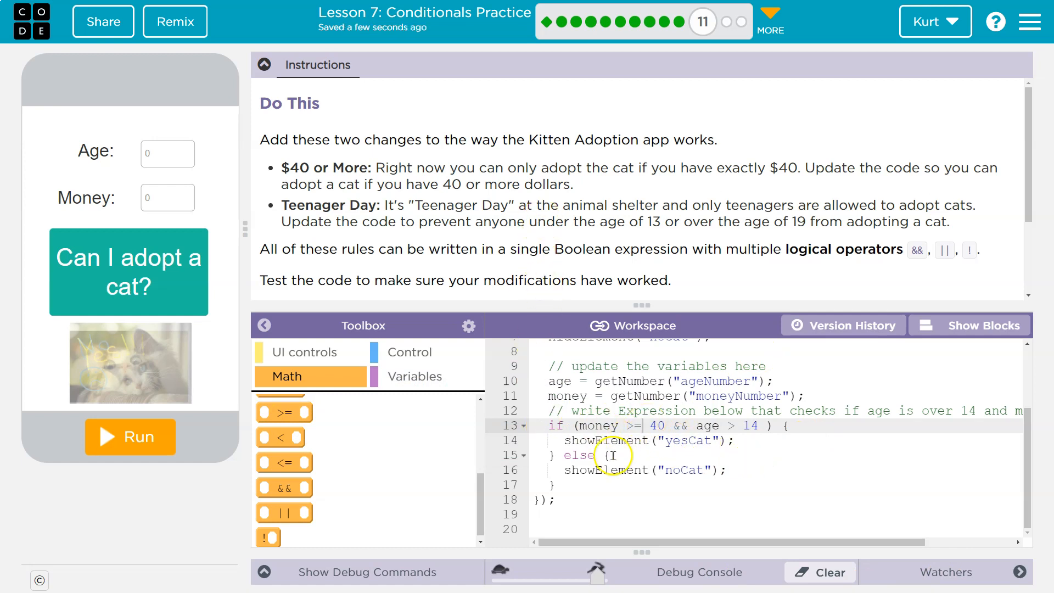
Rewrite line 13 as if (money >= 40 && age >= 13 && age <= 19).
double_click(706, 426)
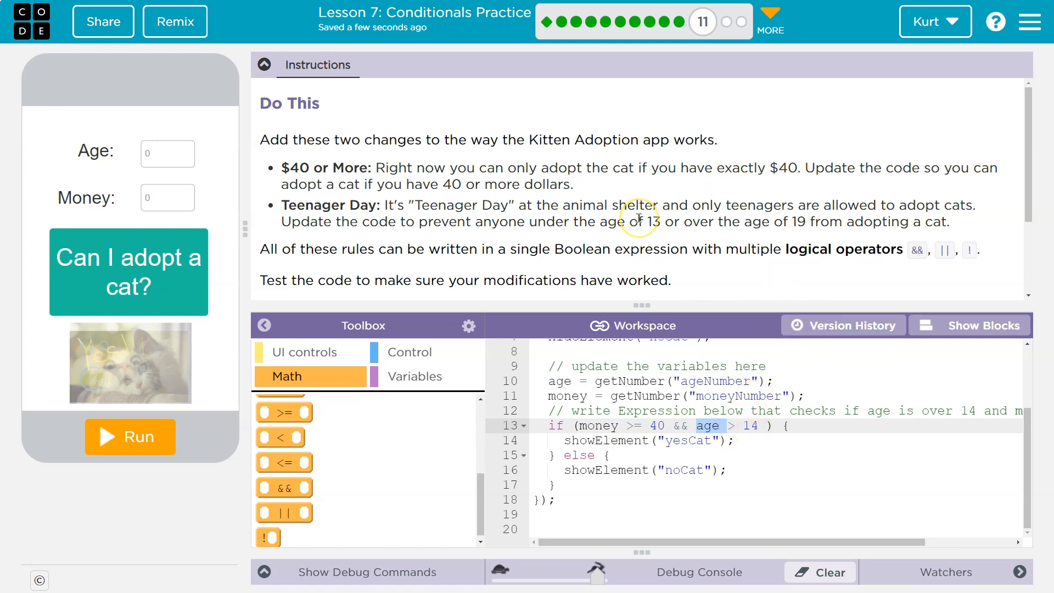
mouse_move(701, 249)
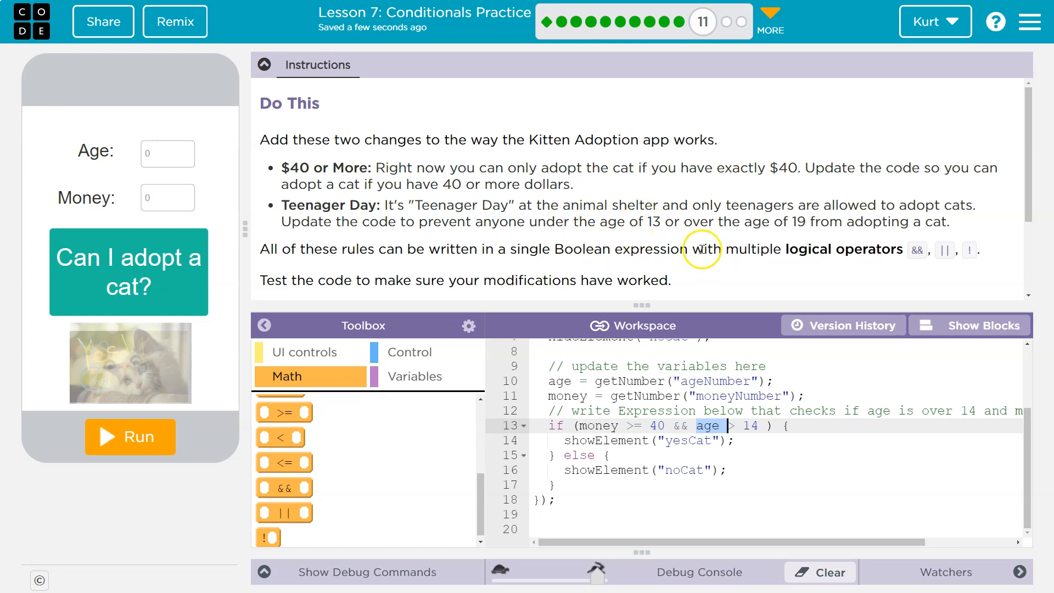
mouse_move(813, 217)
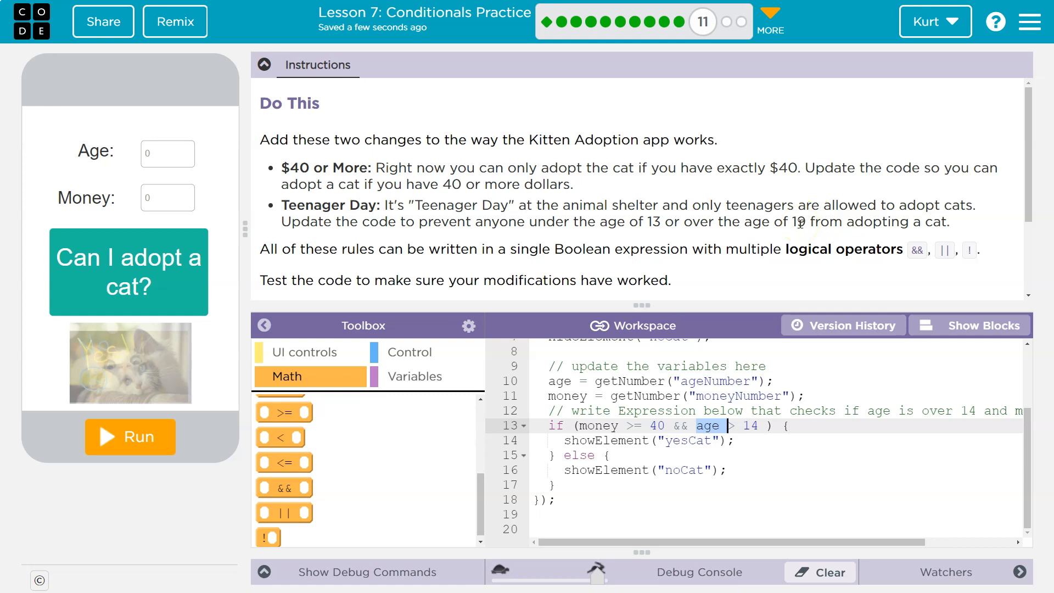
mouse_move(739, 370)
type("=")
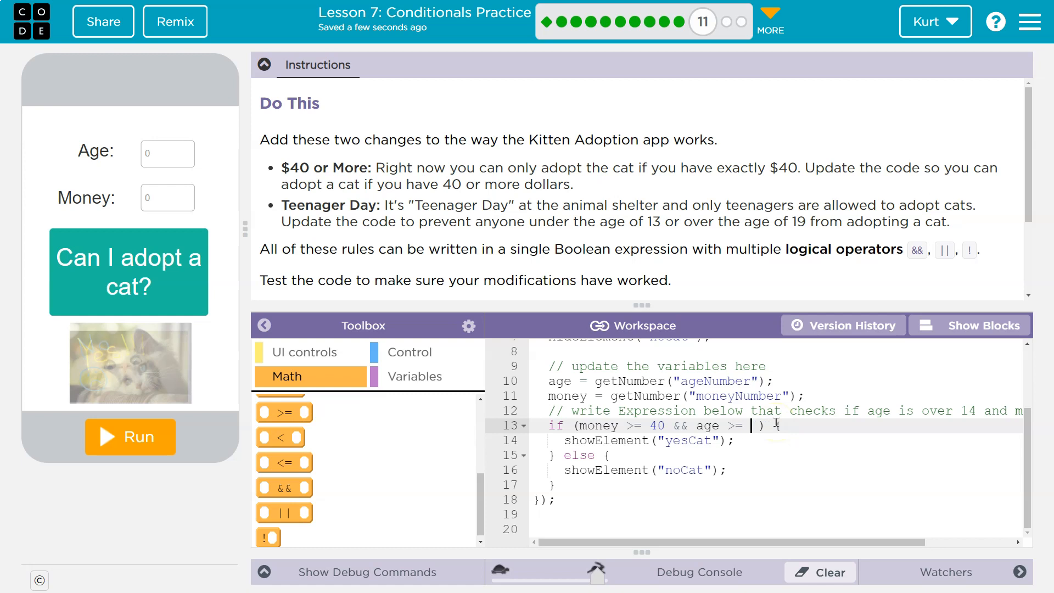
type("13")
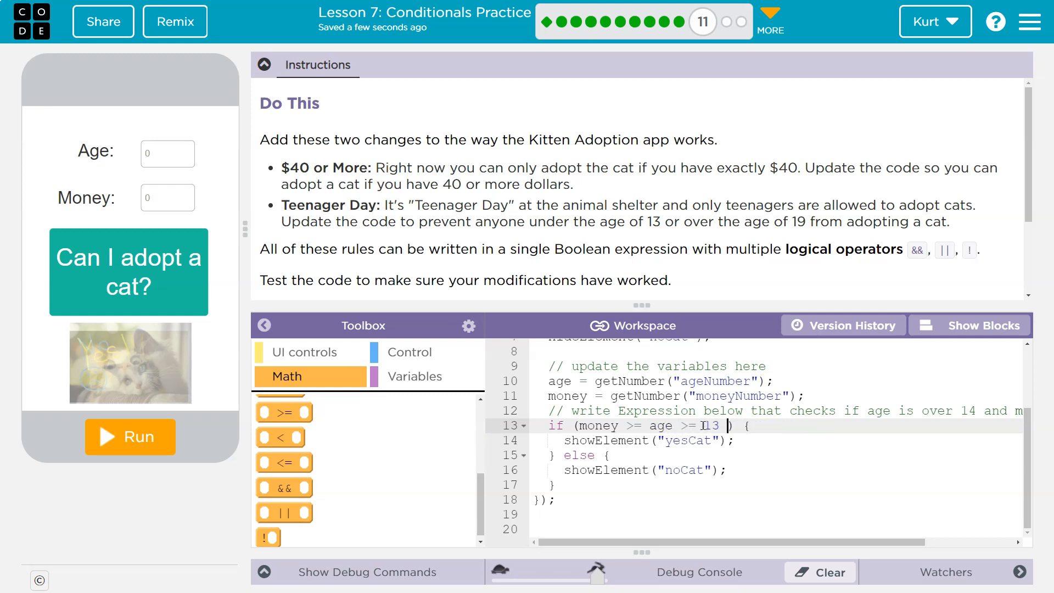
type("&&")
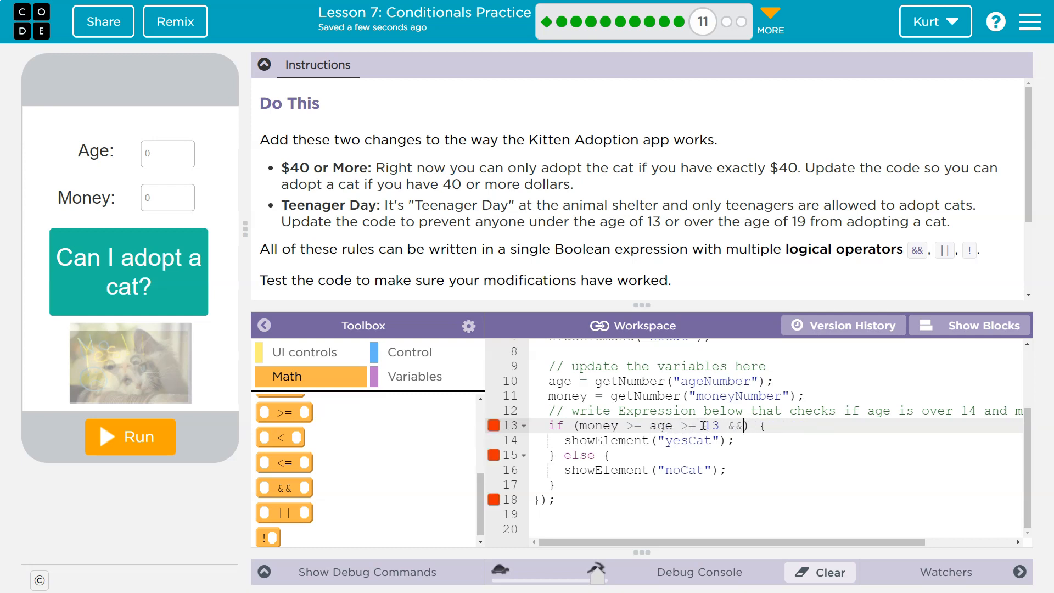
type("age  <=")
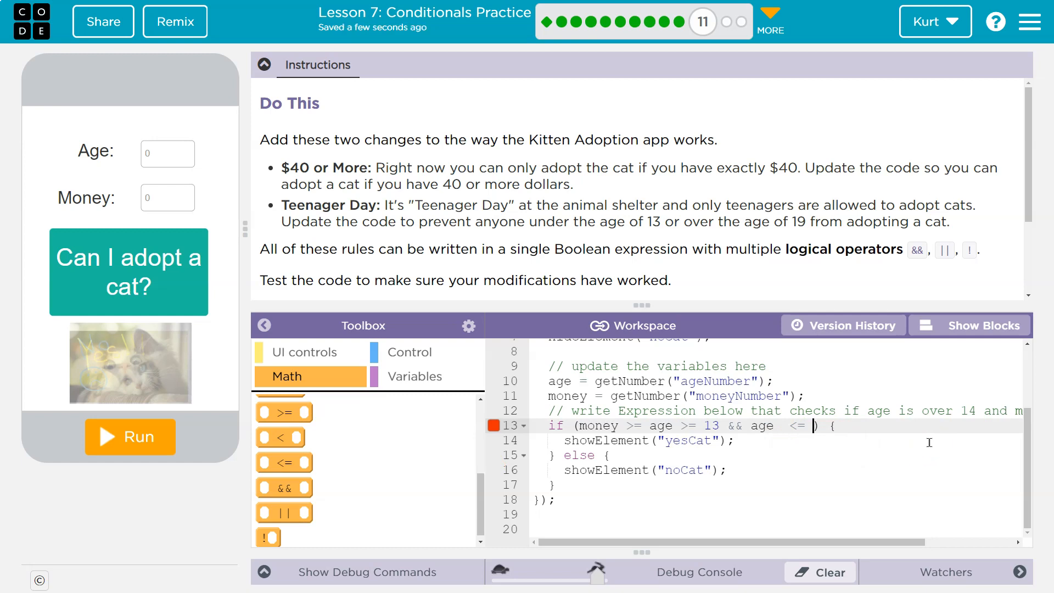
type("19")
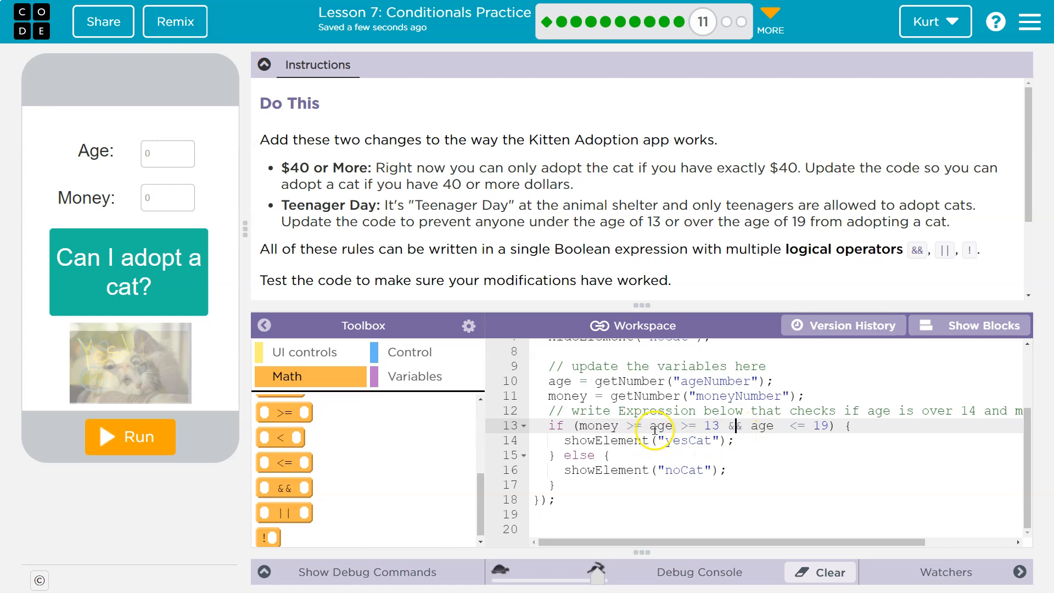
type("40 &&")
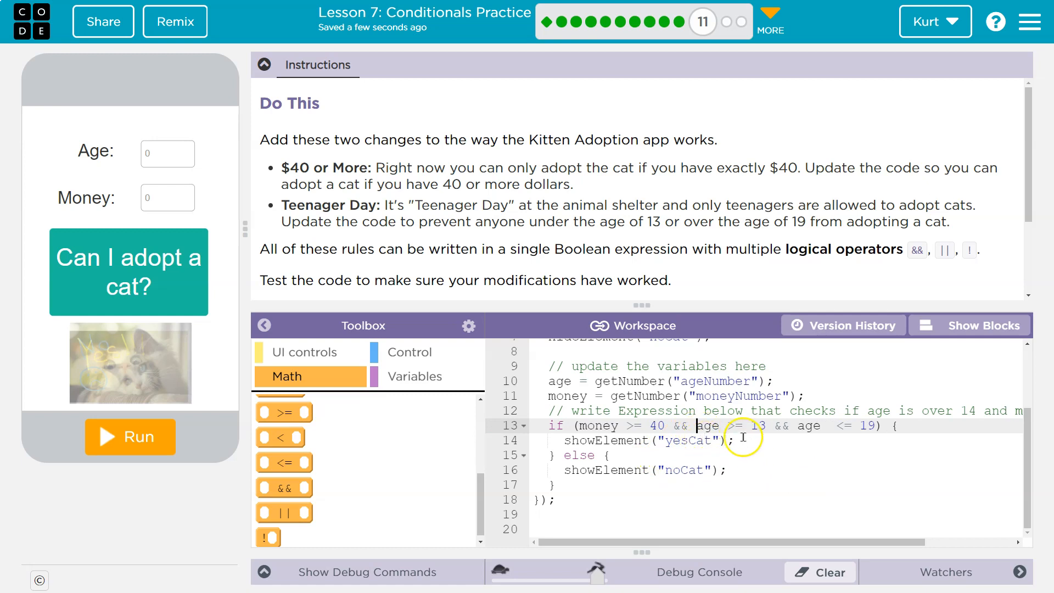
Run the app and test ages 18 and 9, resetting between tries.
left_click(758, 425)
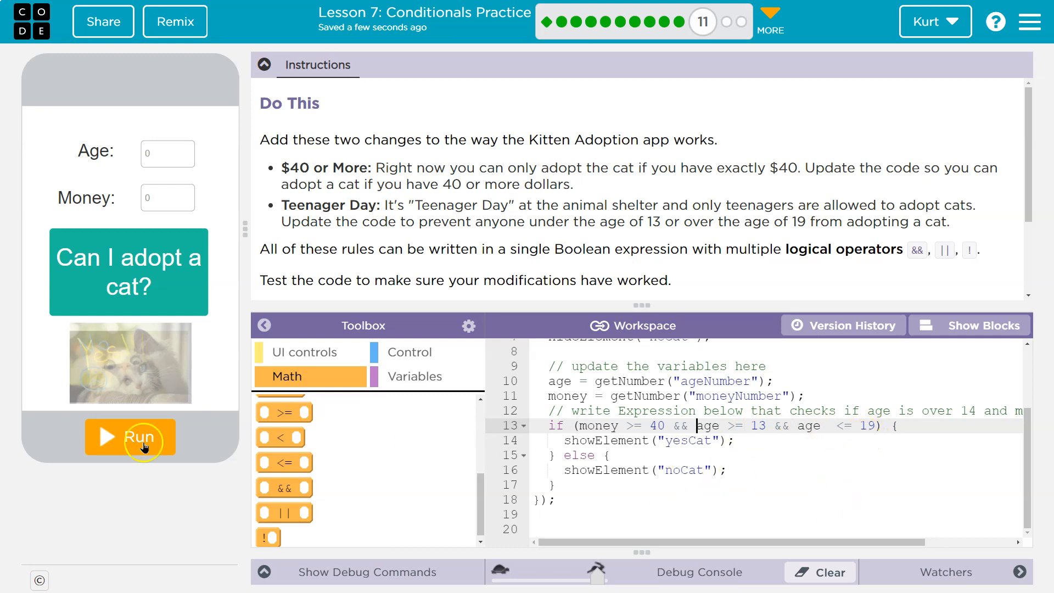
left_click(130, 438)
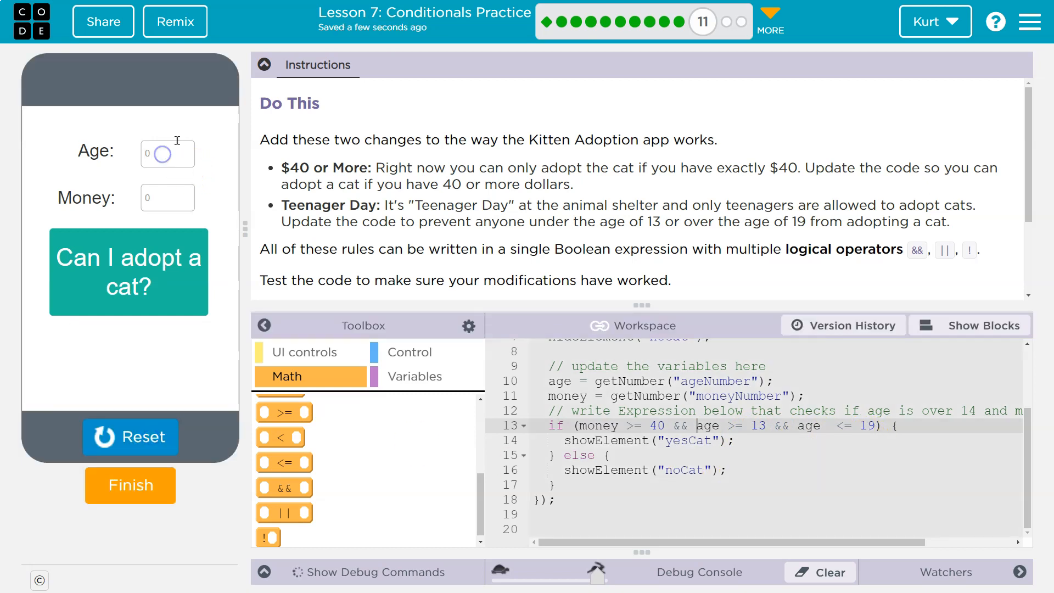
type("18")
left_click(168, 197)
type("65")
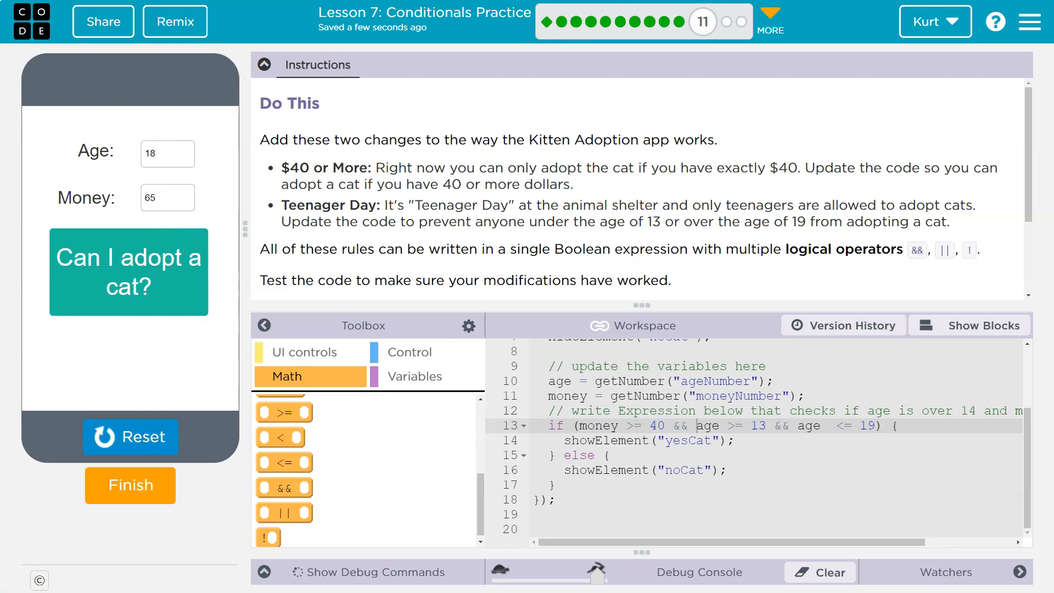
left_click(130, 436)
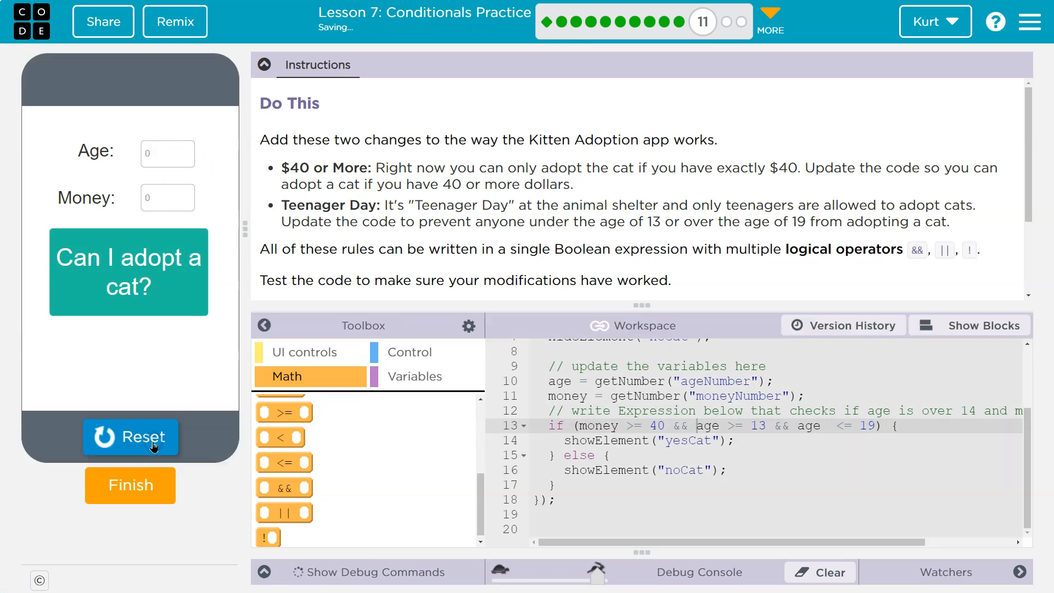
left_click(167, 154)
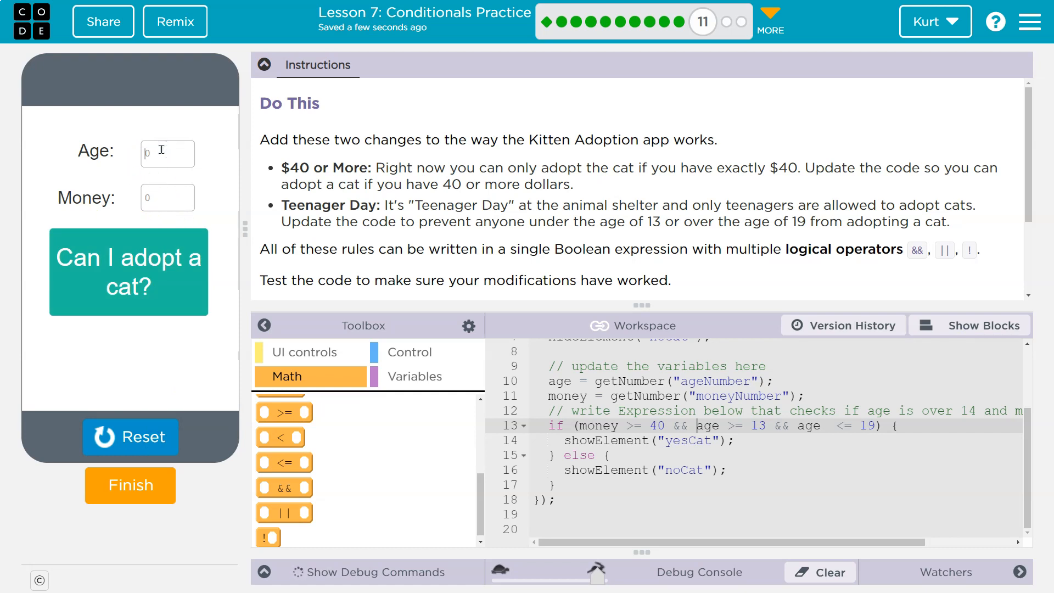
type("9")
left_click(168, 198)
type("45")
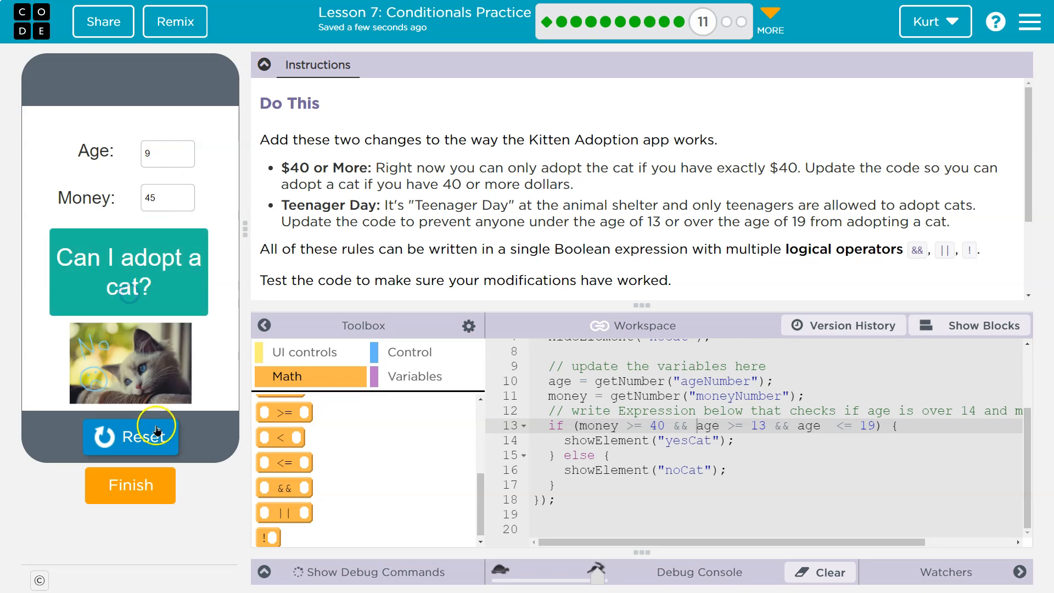
Reset and test money 40 and age 13 against the adoption rule.
left_click(130, 436)
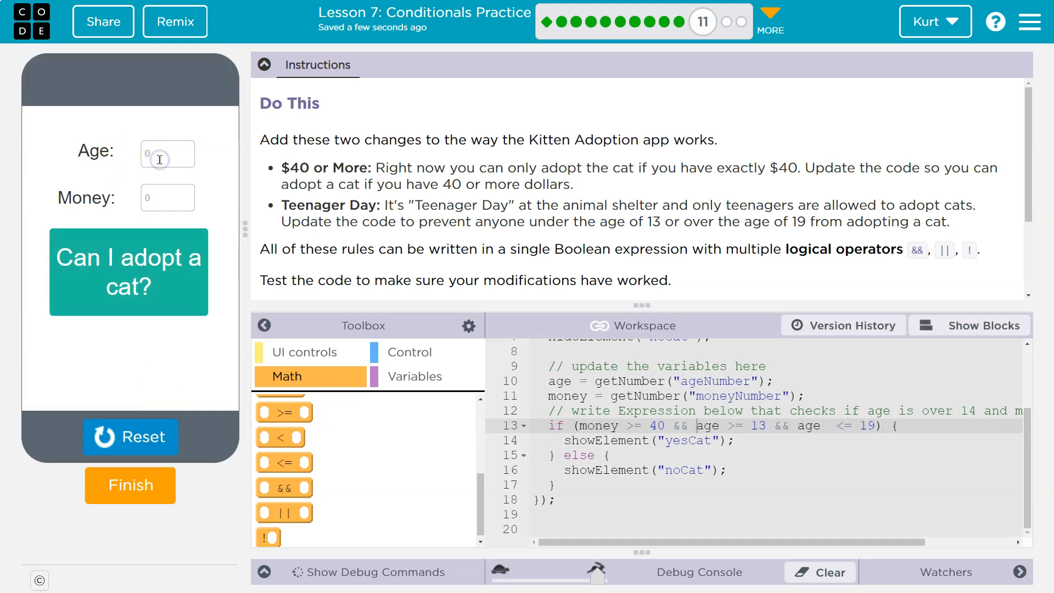
type("40")
left_click(168, 198)
type("13")
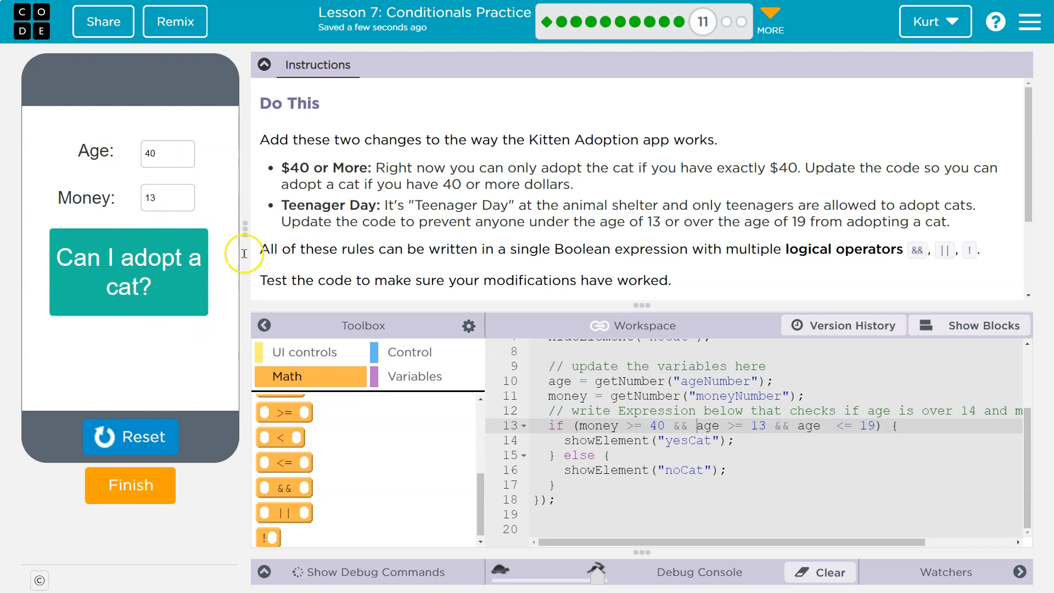
left_click(129, 272)
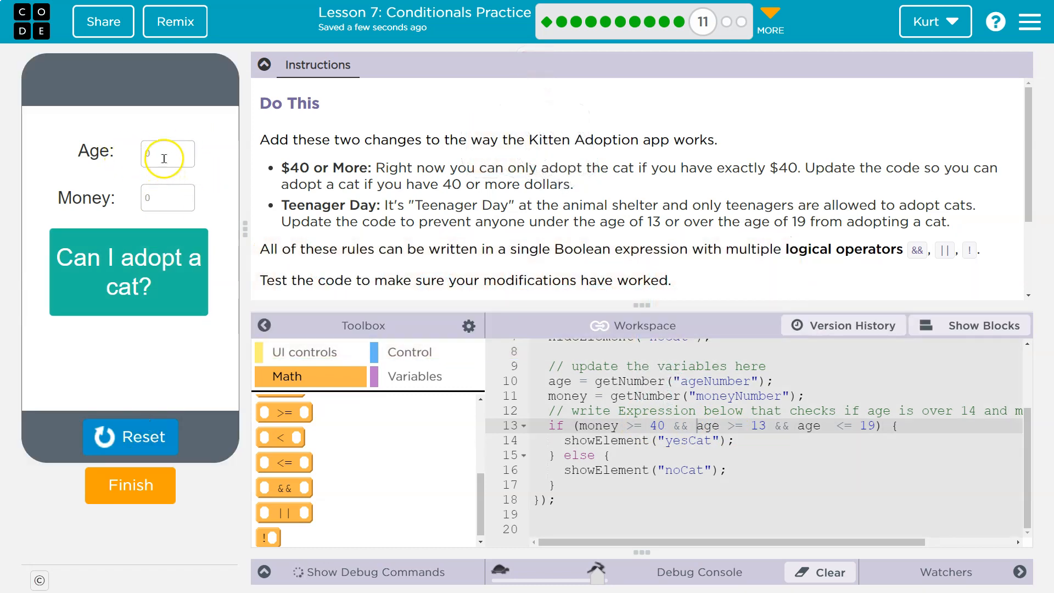
type("13")
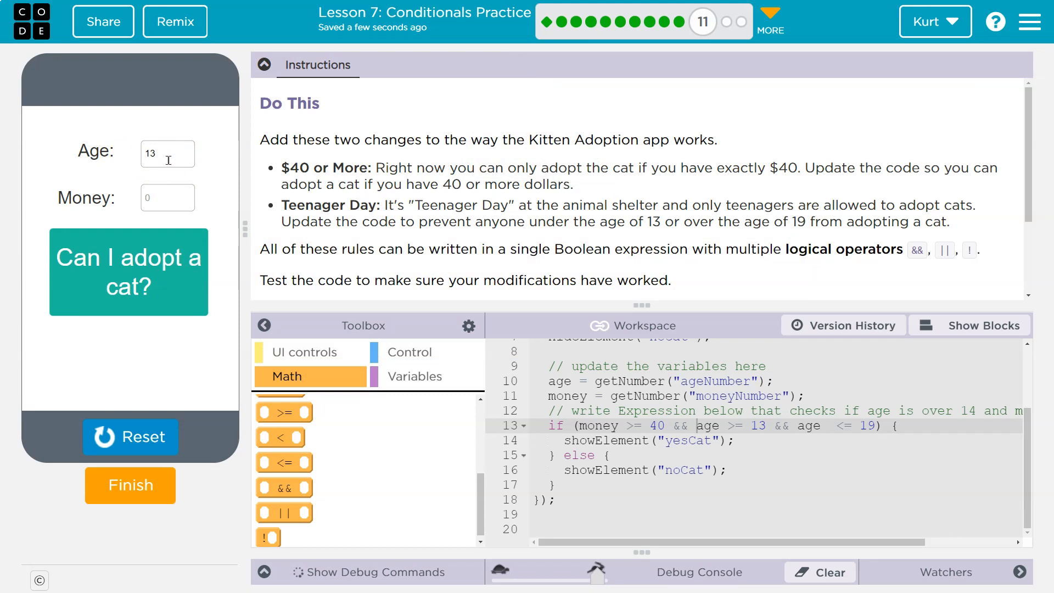